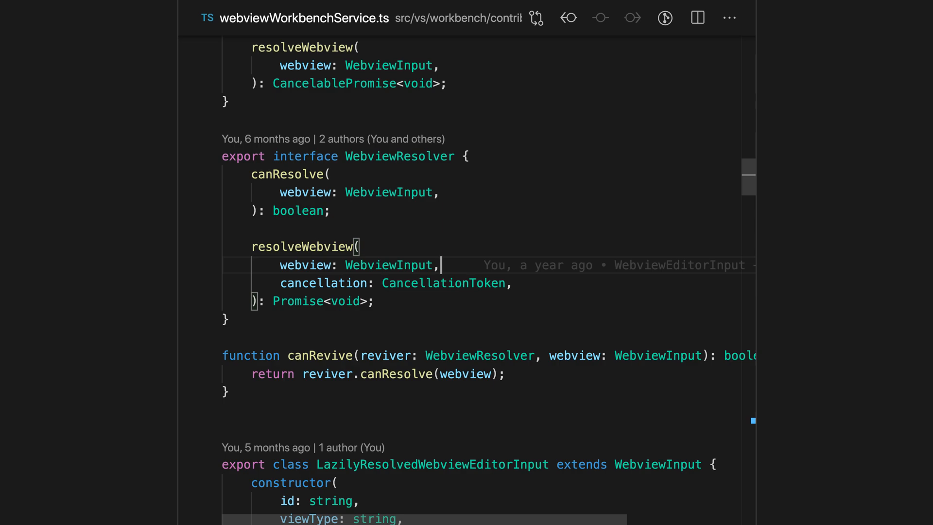
mouse_move(658, 333)
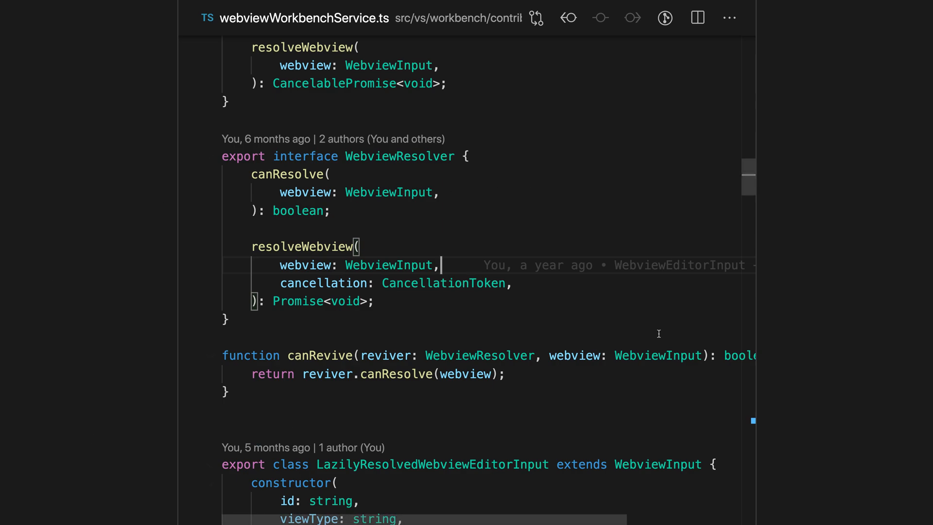
mouse_move(605, 222)
type("zen")
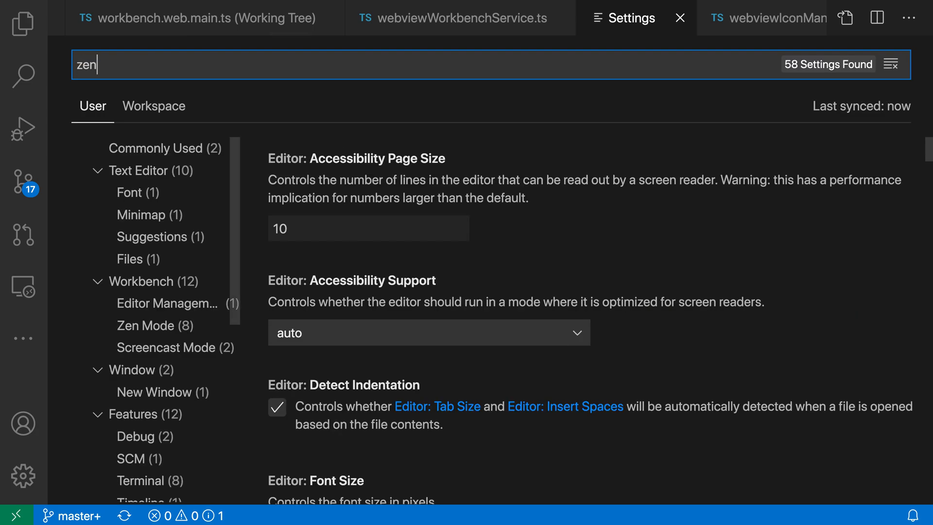
- Filter Settings to the Zen Mode category and uncheck Zen Mode: Center Layout
left_click(145, 326)
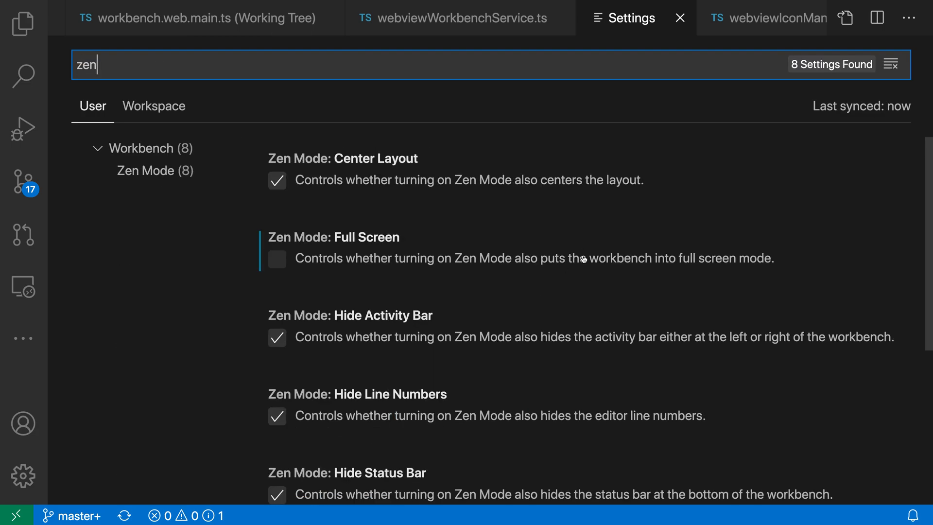
mouse_move(464, 205)
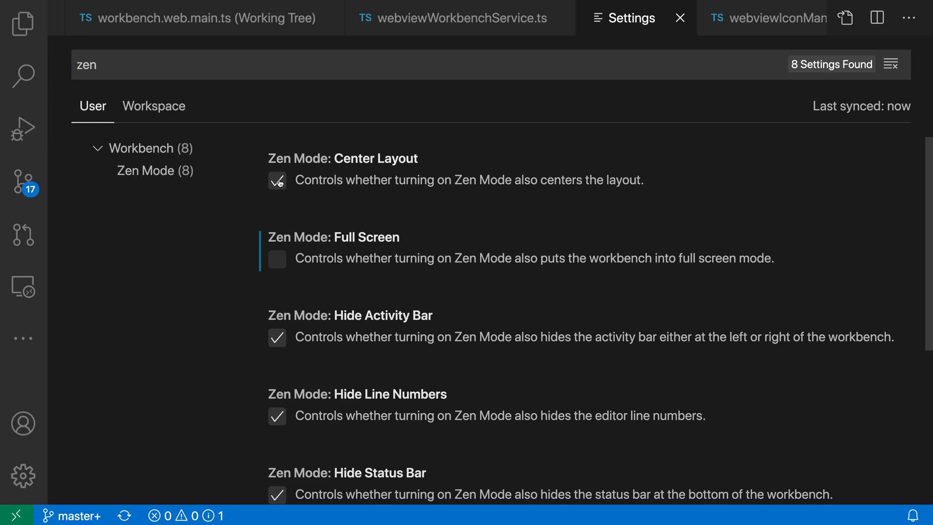
left_click(459, 18)
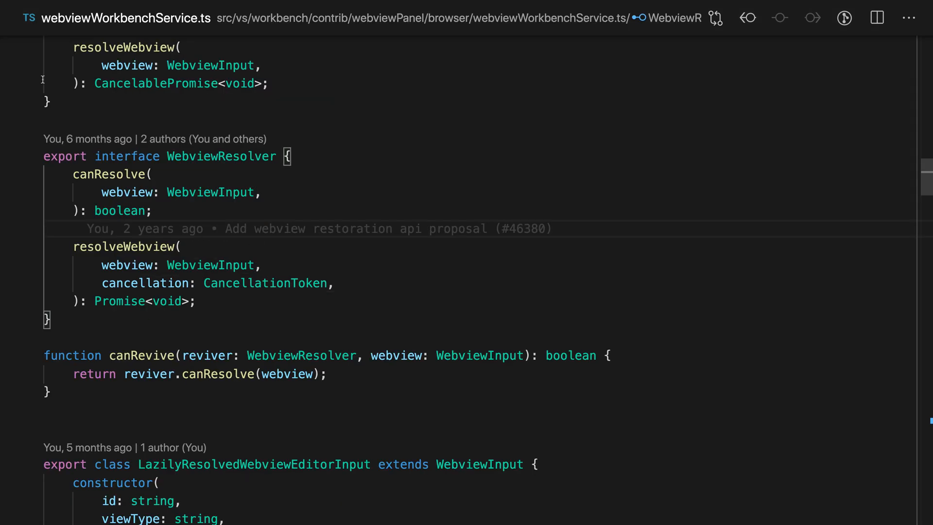
mouse_move(392, 352)
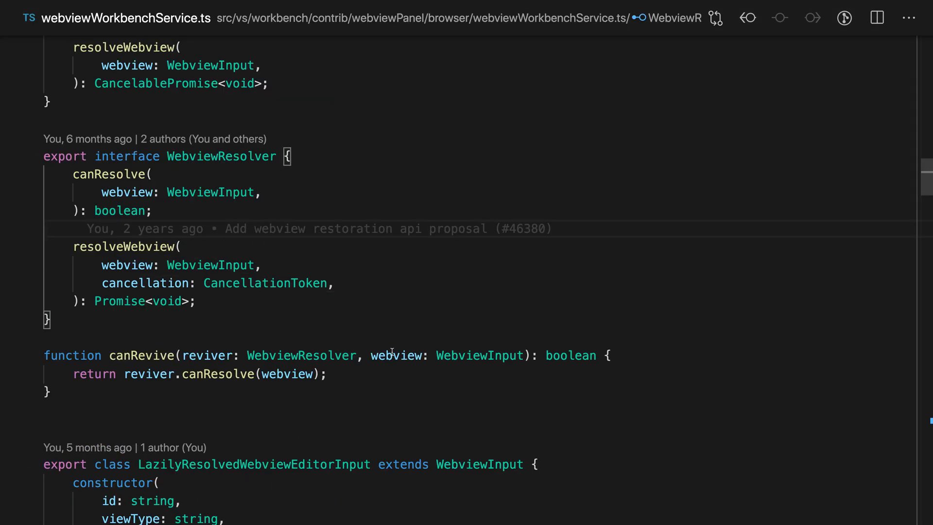
mouse_move(480, 116)
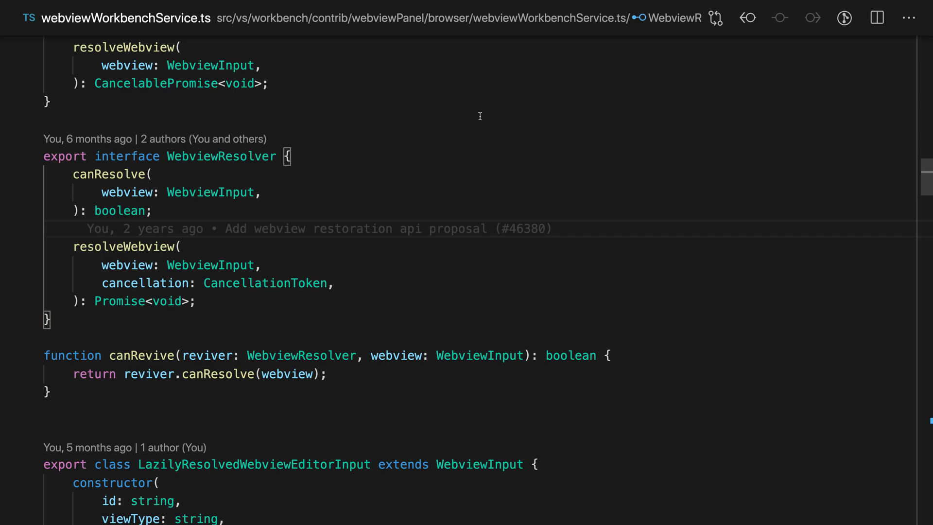
mouse_move(512, 158)
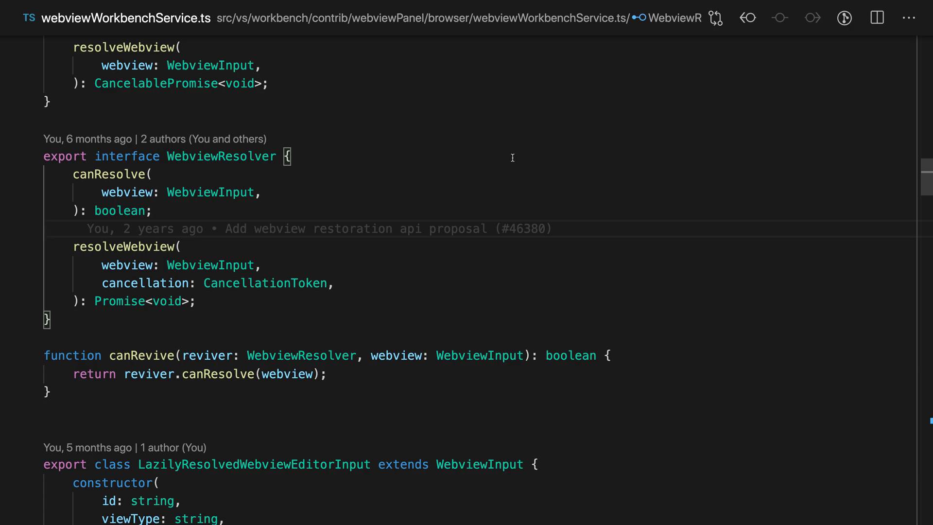
- Search the Command Palette for 'center', then dismiss it to return to Zen Mode settings
type("center")
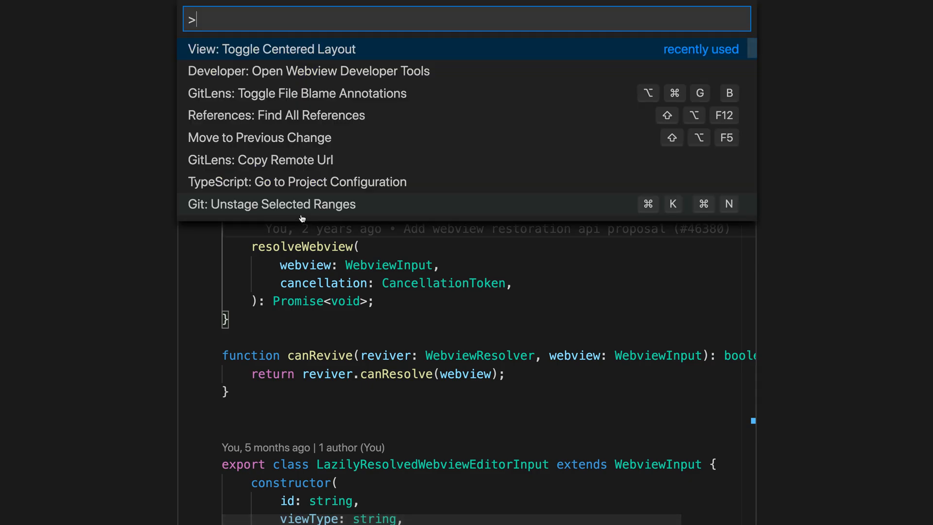
key("Escape")
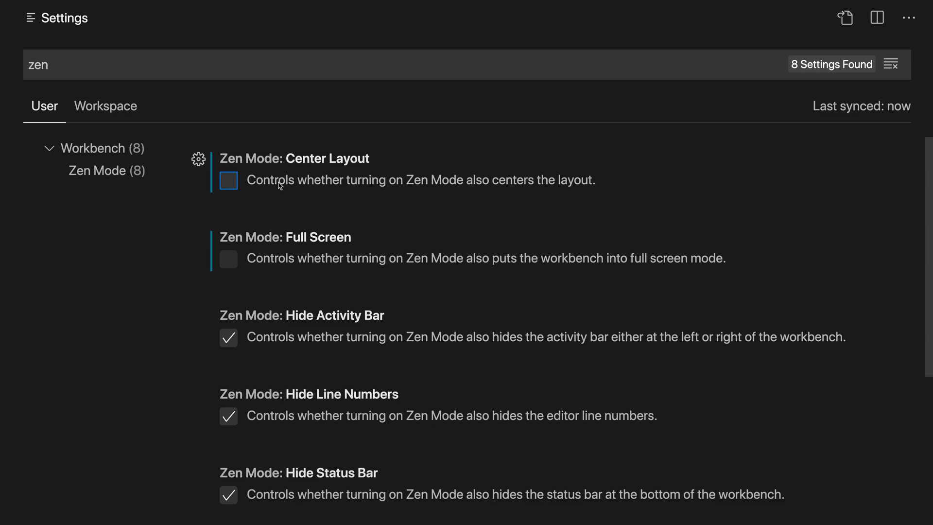
- Re-check Center Layout and uncheck Hide Activity Bar, Hide Line Numbers and Hide Status Bar
left_click(228, 180)
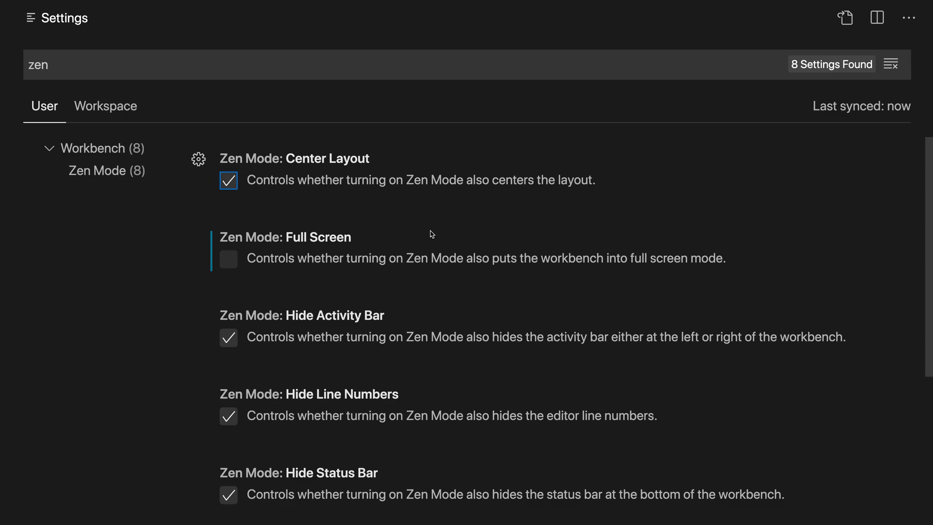
scroll("down", 3)
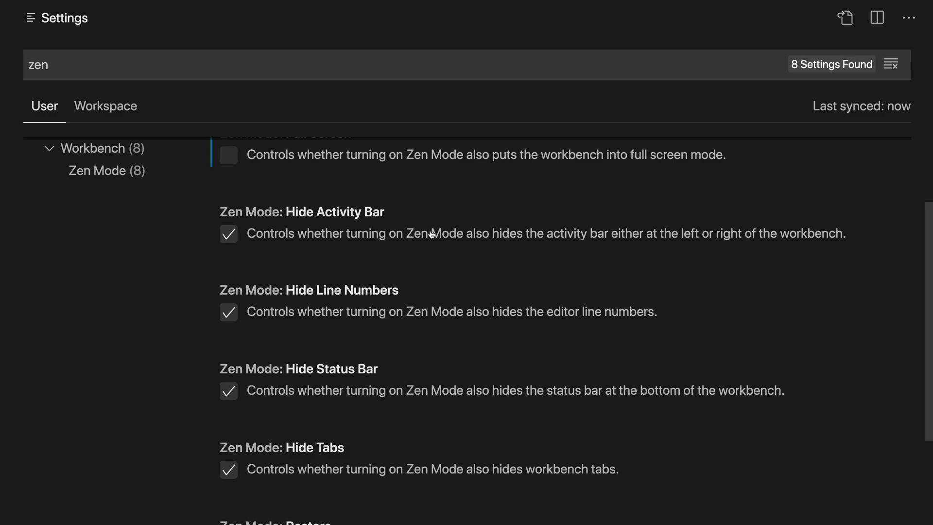
mouse_move(417, 236)
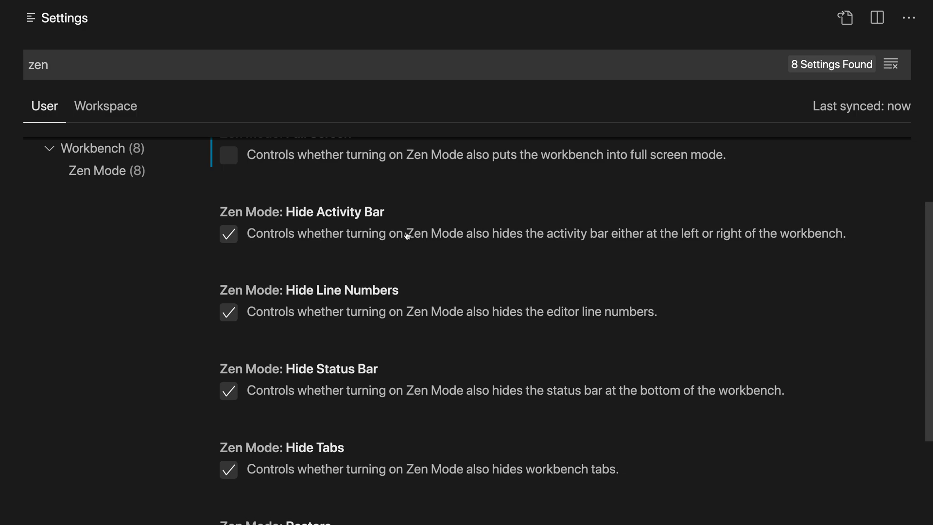
mouse_move(361, 410)
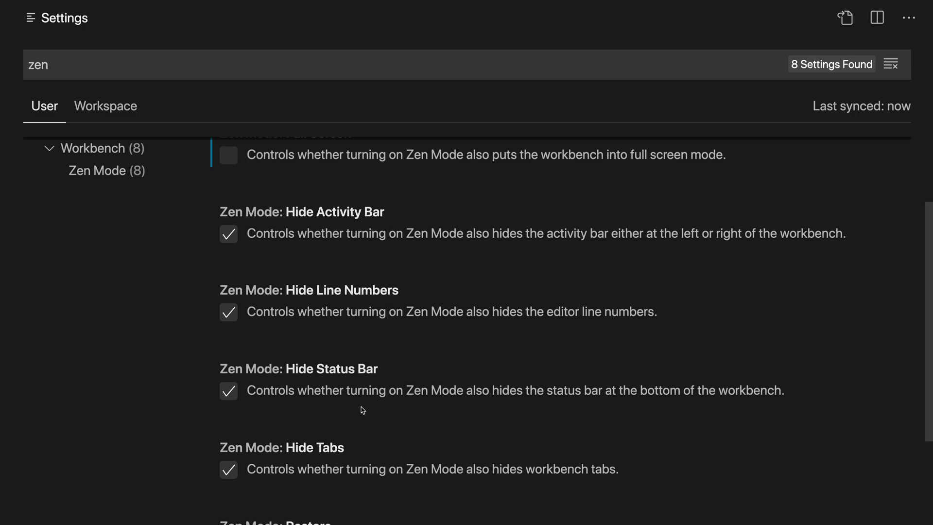
mouse_move(504, 447)
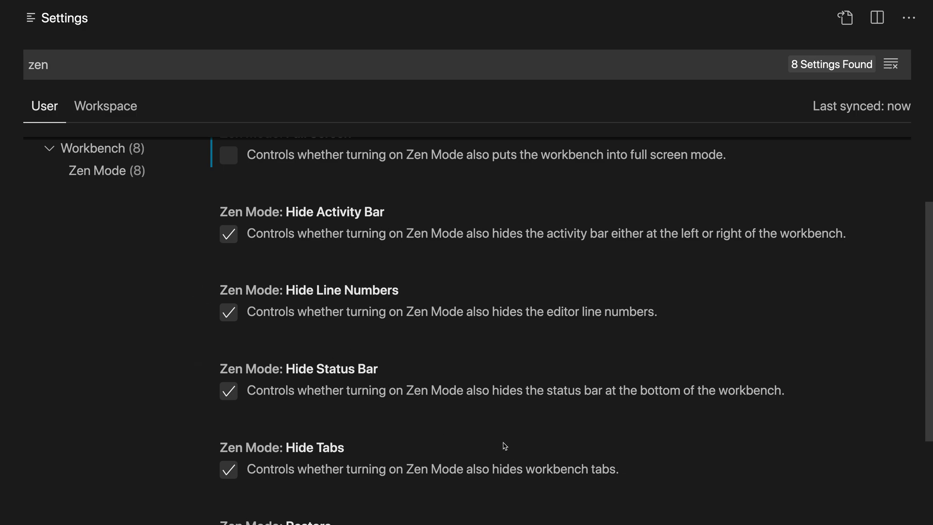
left_click(228, 233)
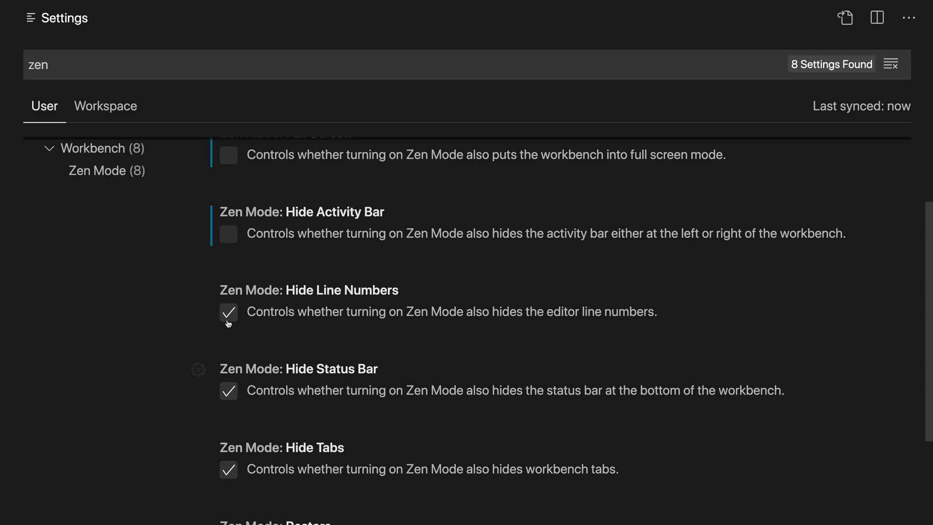
left_click(228, 312)
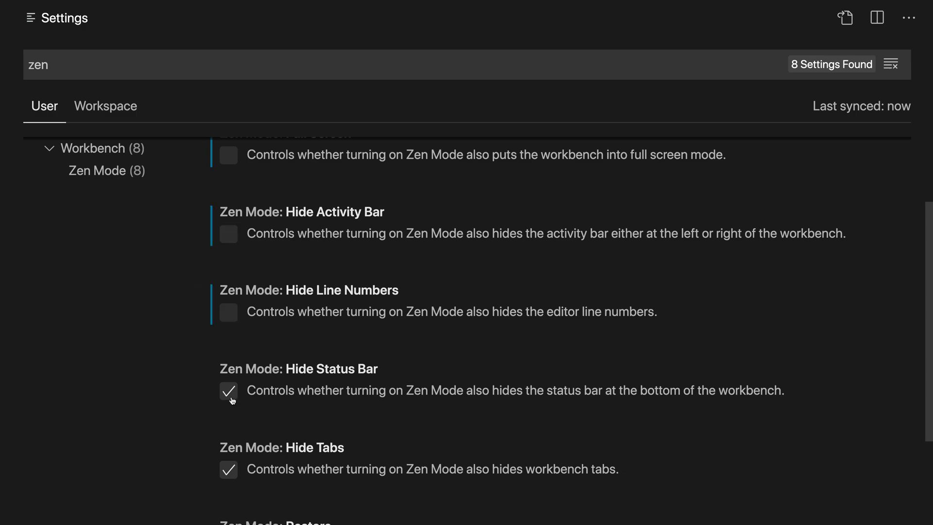
left_click(228, 390)
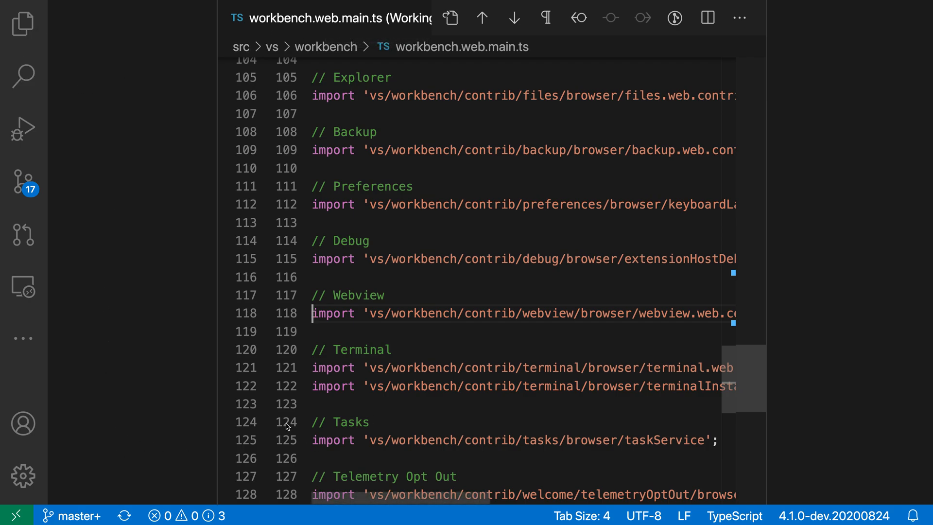
mouse_move(155, 386)
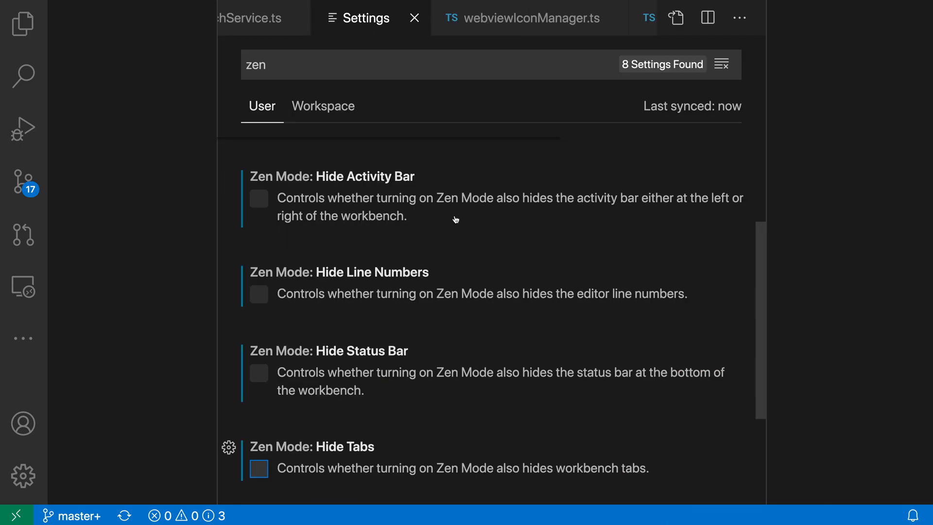
mouse_move(469, 253)
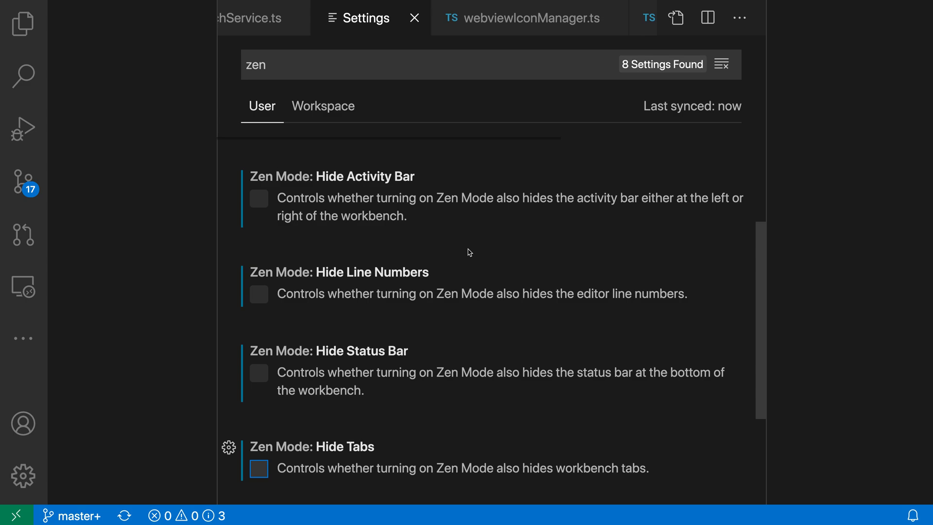